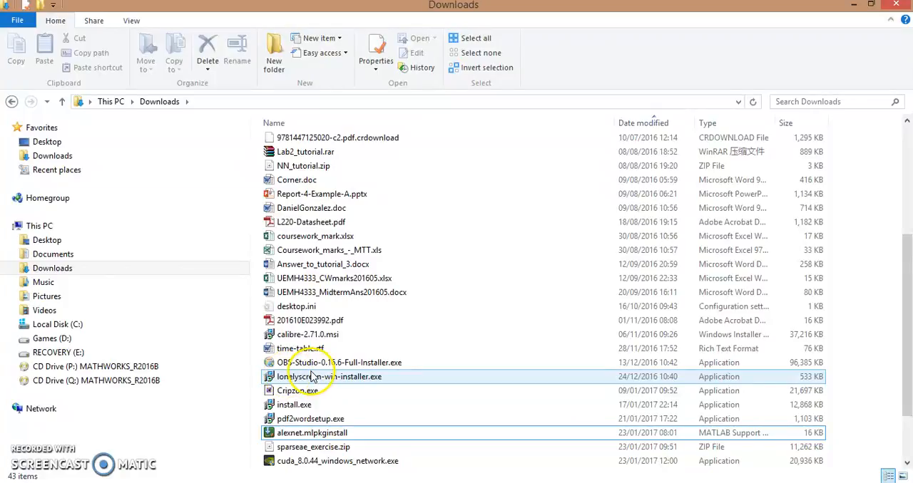
Launch alexnet.mlpkginstall from Downloads so MATLAB R2014b starts with the Support Package Installer.
{"action": "left_click", "coordinate": [311, 433]}
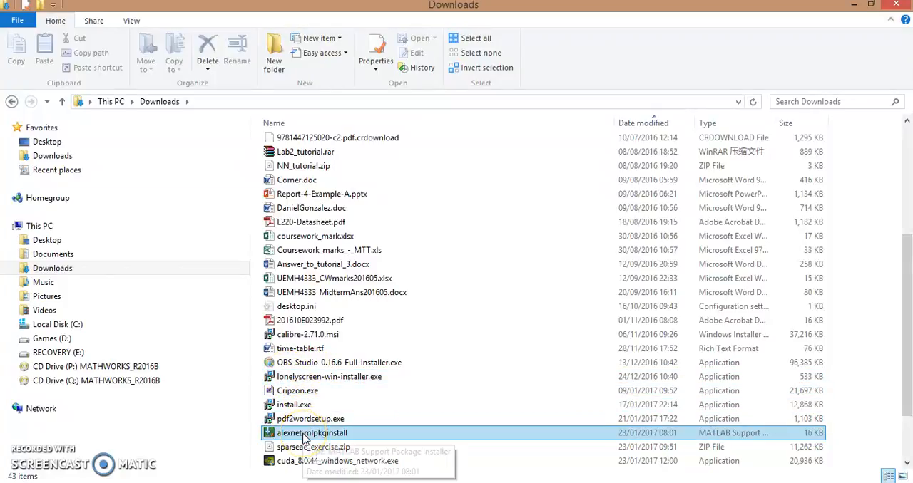
{"action": "mouse_move", "coordinate": [311, 433]}
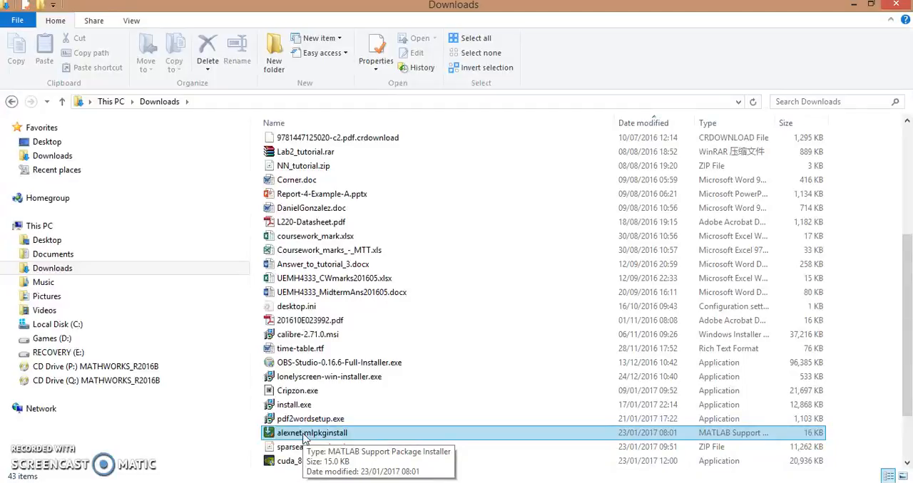
{"action": "left_click", "coordinate": [311, 433]}
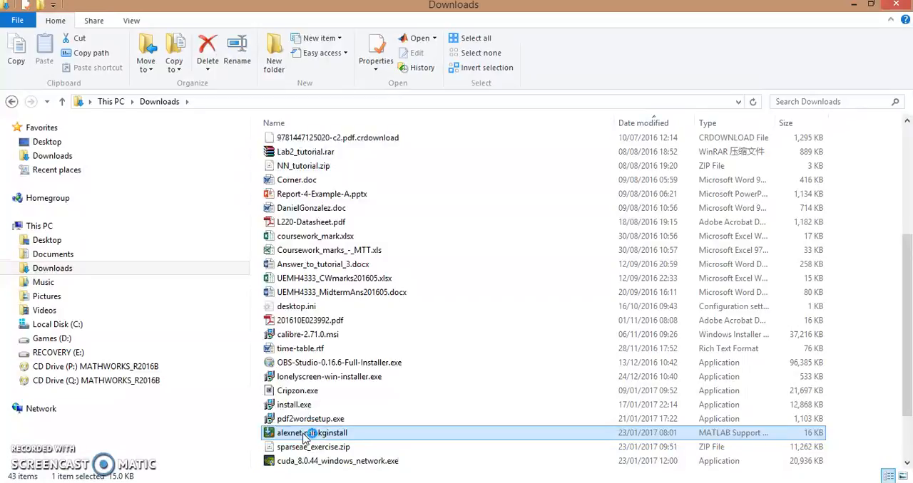
{"action": "double_click", "coordinate": [311, 433]}
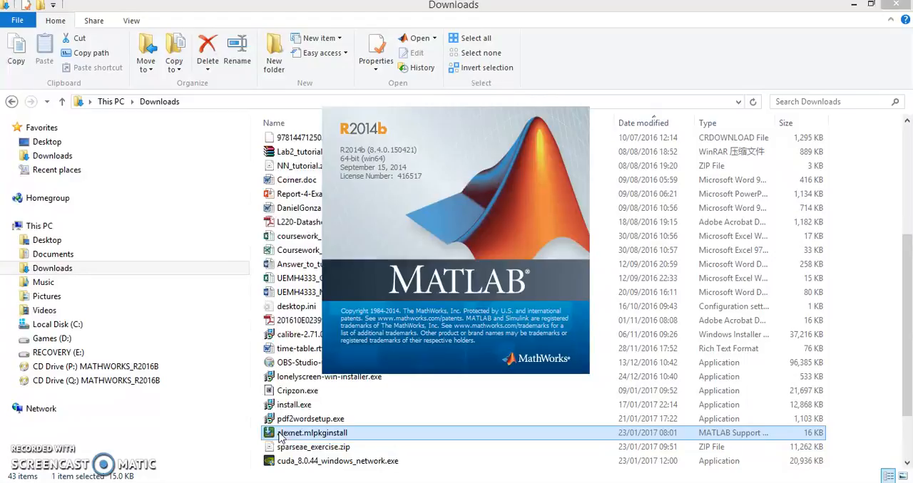
{"action": "left_click", "coordinate": [311, 419]}
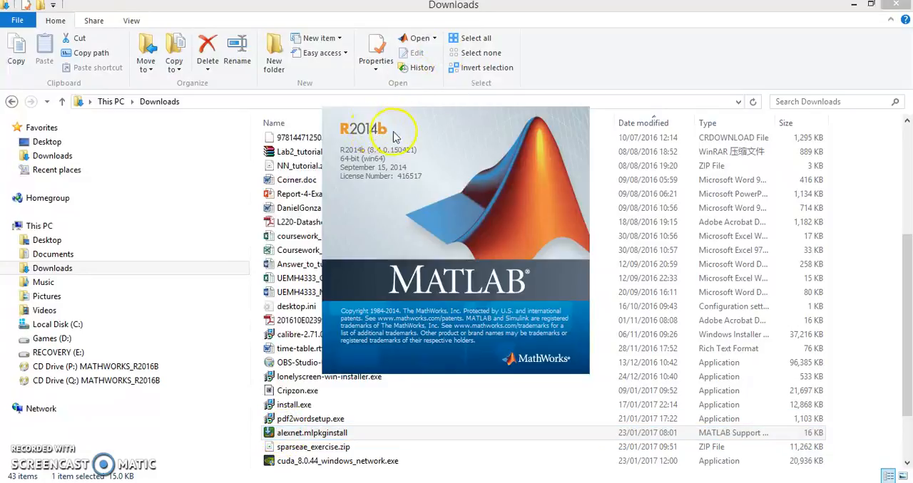
{"action": "mouse_move", "coordinate": [397, 137]}
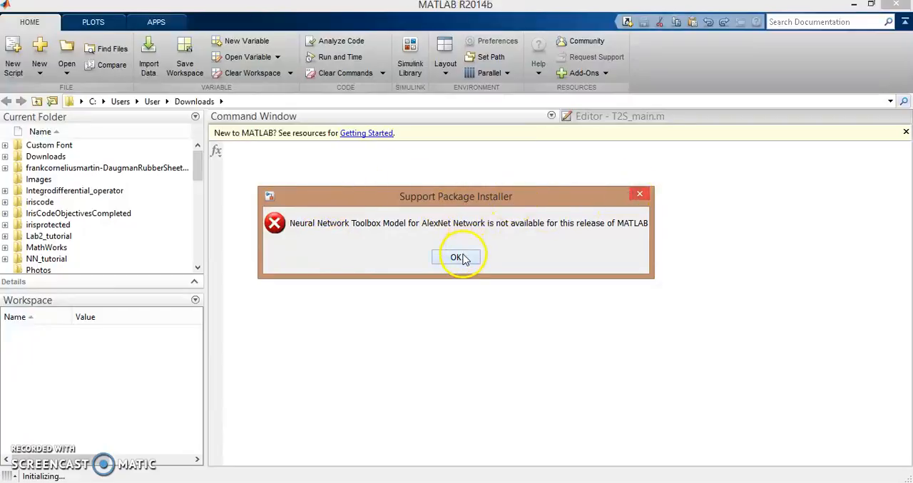
Dismiss the release-unavailable error, leaving the connector error traceback in the Command Window.
{"action": "left_click", "coordinate": [456, 257]}
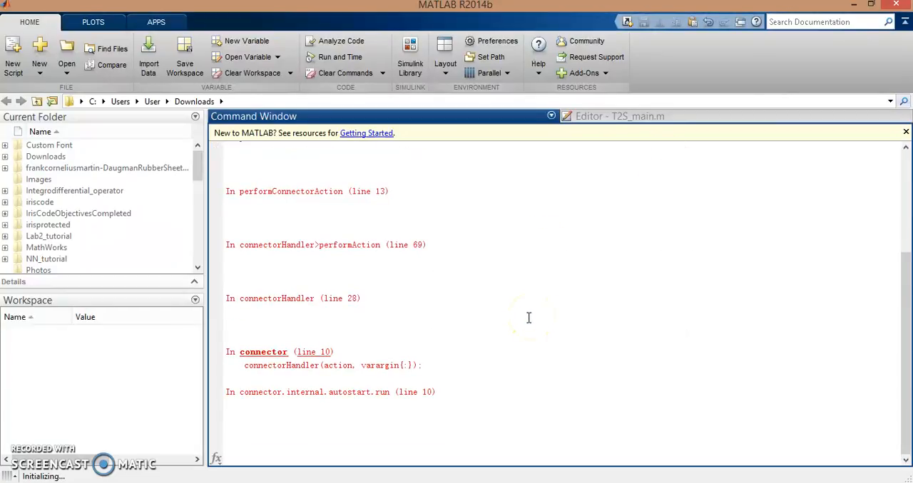
{"action": "mouse_move", "coordinate": [26, 455]}
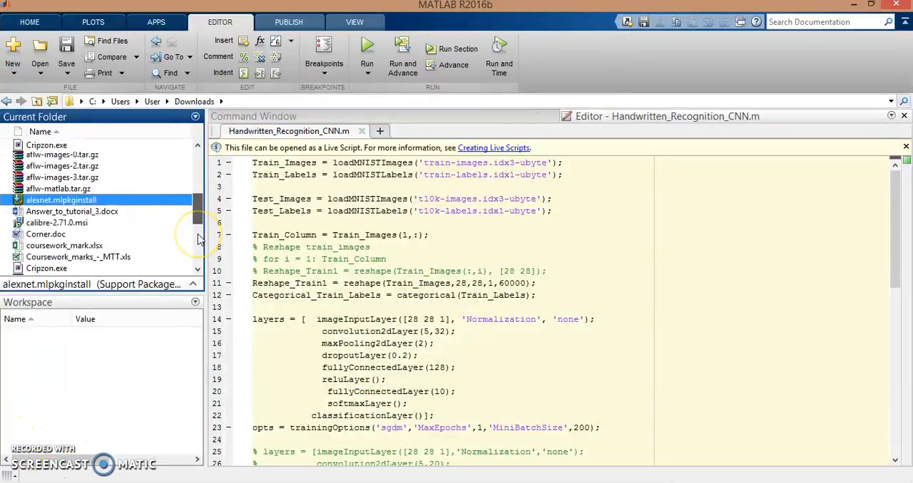
{"action": "scroll", "scroll_direction": "down", "scroll_amount": 3}
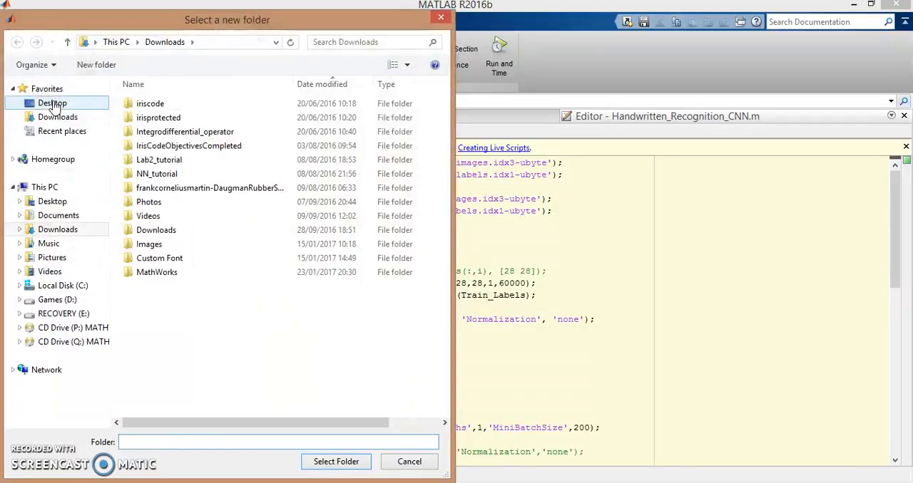
{"action": "left_click", "coordinate": [57, 227]}
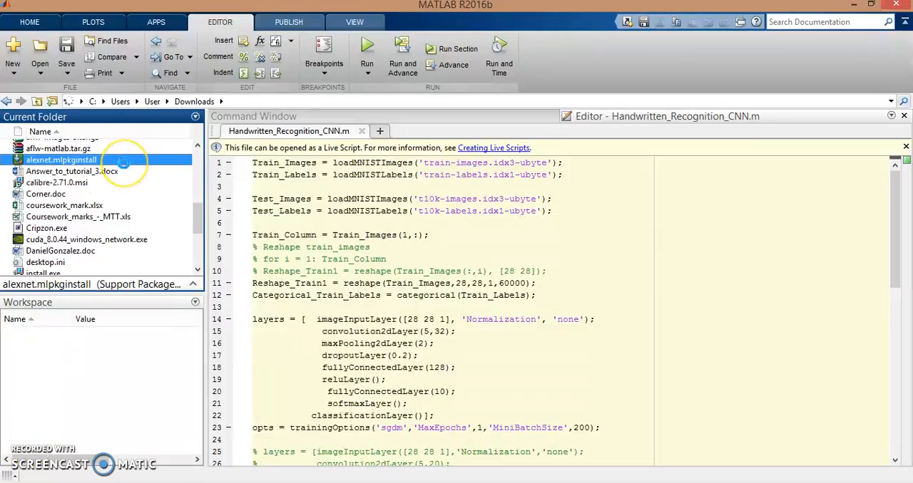
{"action": "double_click", "coordinate": [60, 160]}
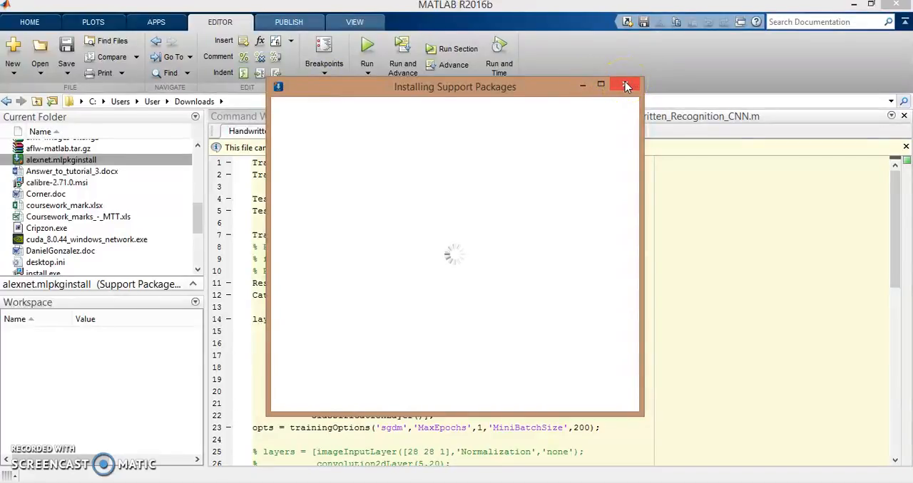
{"action": "mouse_move", "coordinate": [624, 86]}
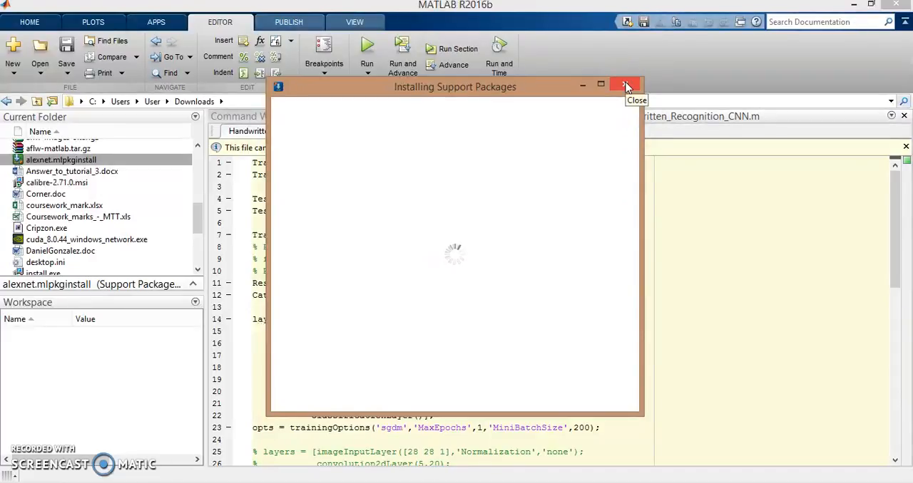
{"action": "left_click", "coordinate": [625, 85]}
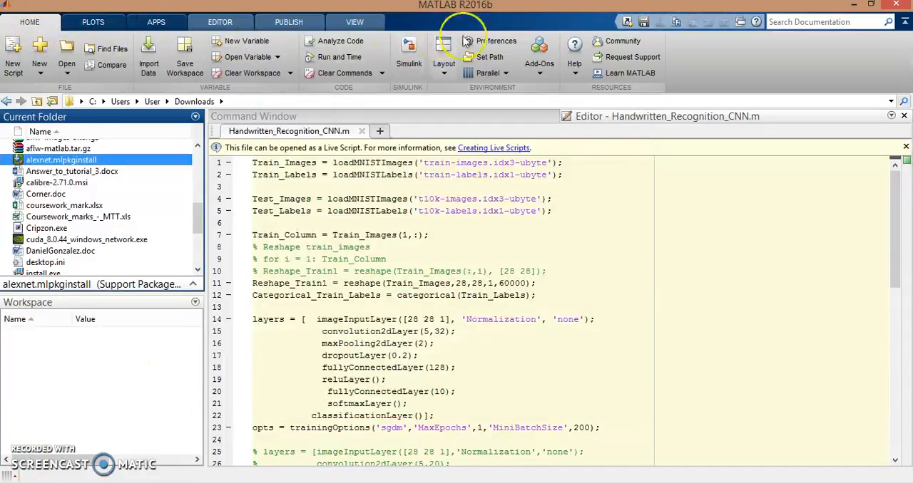
Launch the Add-On Explorer from the HOME toolstrip, which reports it is currently unavailable.
{"action": "left_click", "coordinate": [539, 54]}
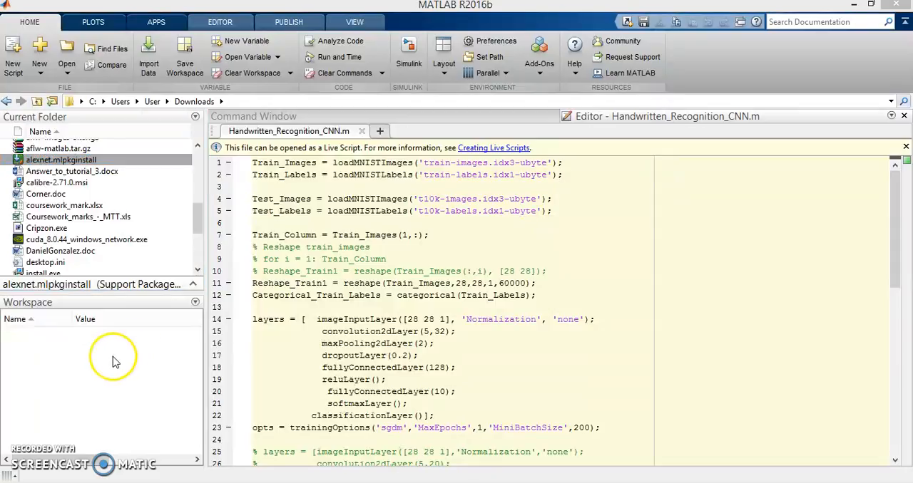
{"action": "mouse_move", "coordinate": [32, 448]}
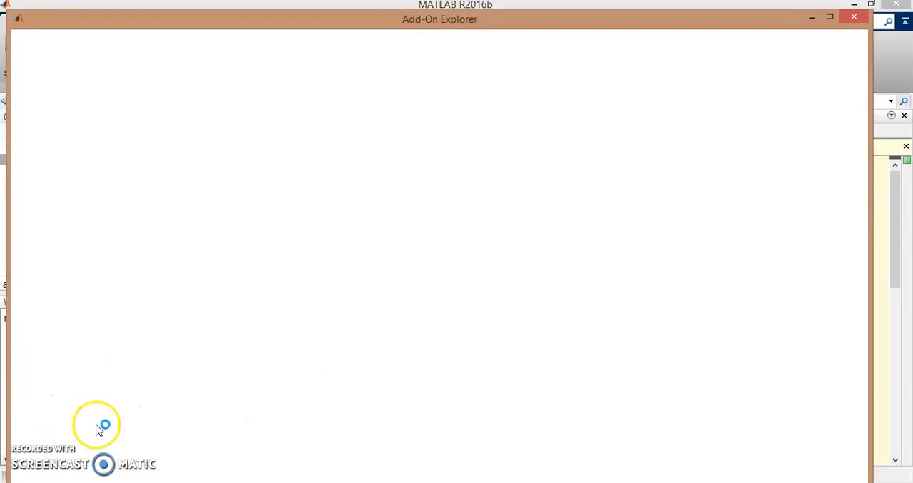
{"action": "mouse_move", "coordinate": [194, 363]}
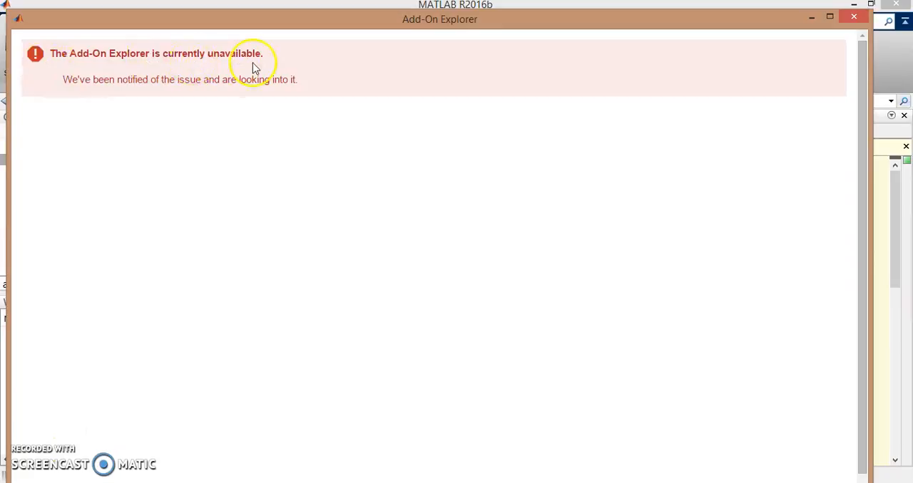
{"action": "mouse_move", "coordinate": [258, 69]}
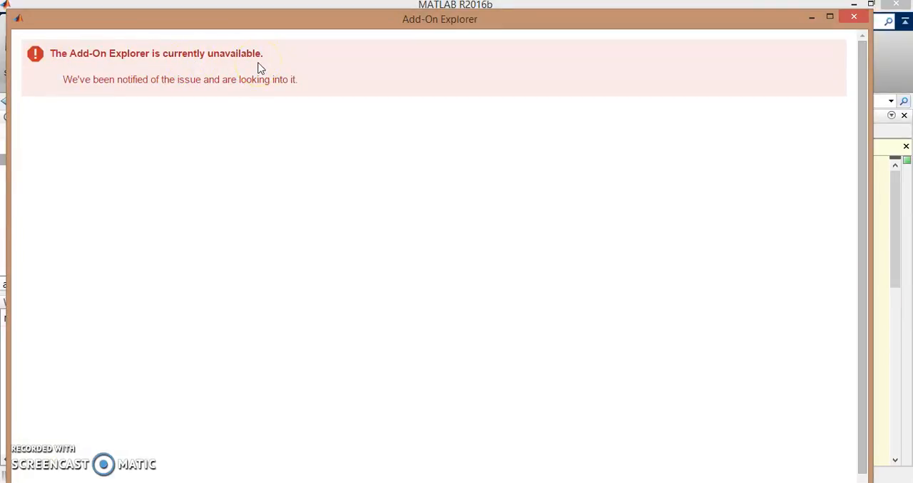
{"action": "mouse_move", "coordinate": [35, 455]}
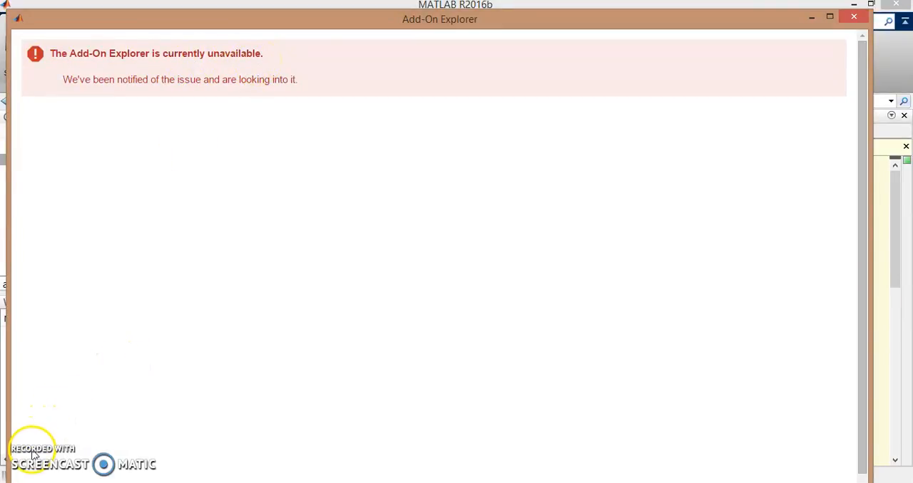